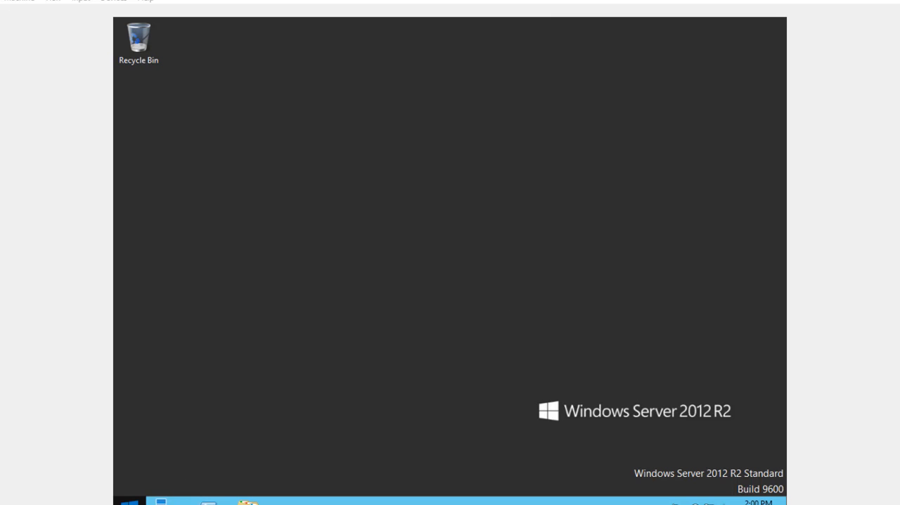
Launch Disk Management from the Run box with diskmgmt.msc, listing the C: and E: volumes.
right_click(130, 500)
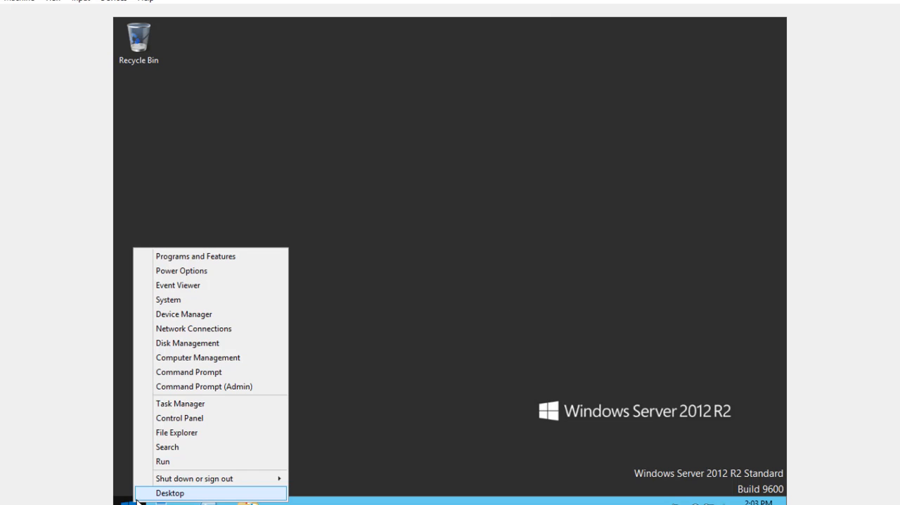
click(163, 461)
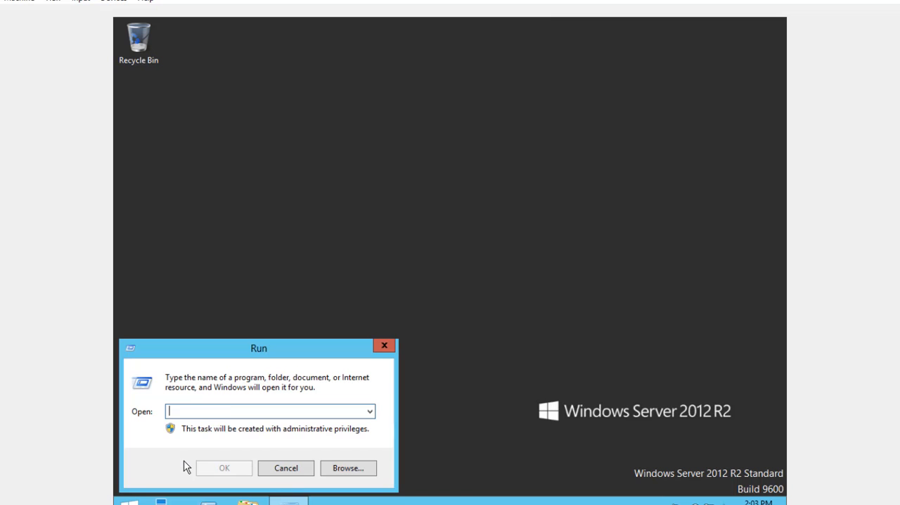
text(d)
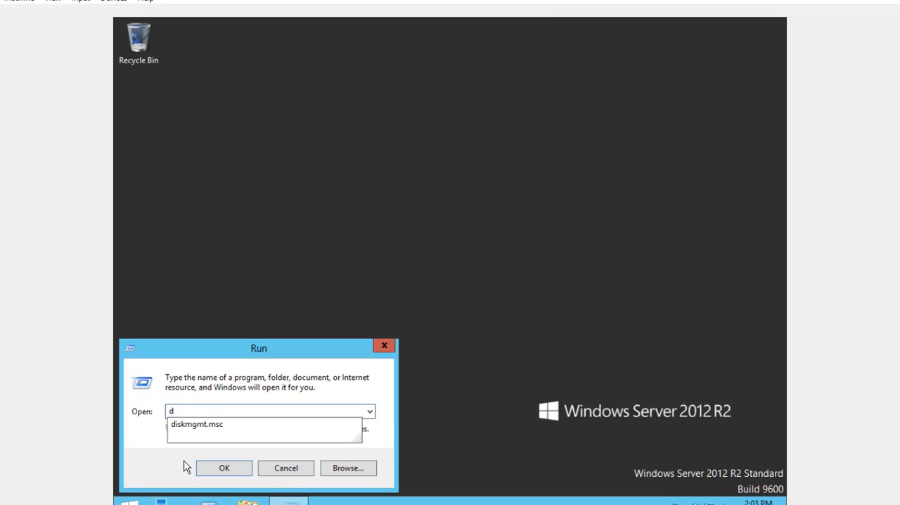
text(iskmgmt.msc)
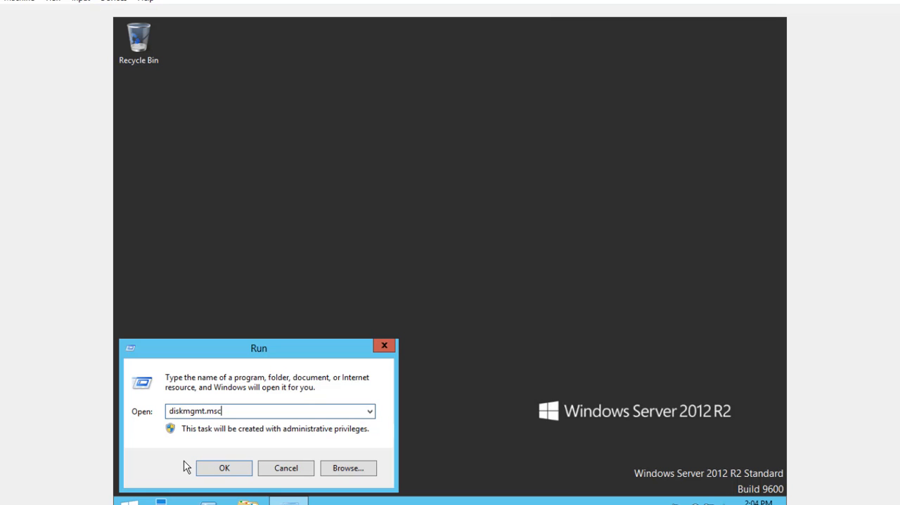
click(224, 466)
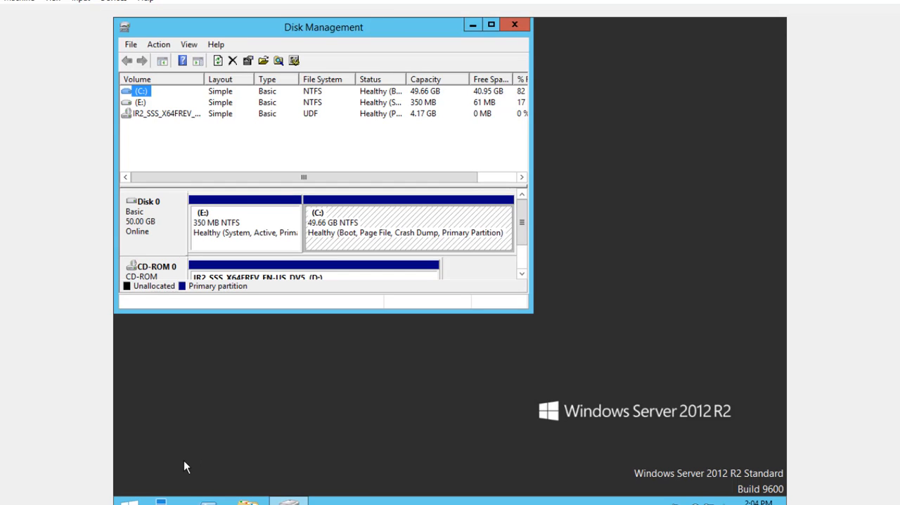
Close standalone Disk Management and show it inside Computer Management under Storage instead.
click(514, 25)
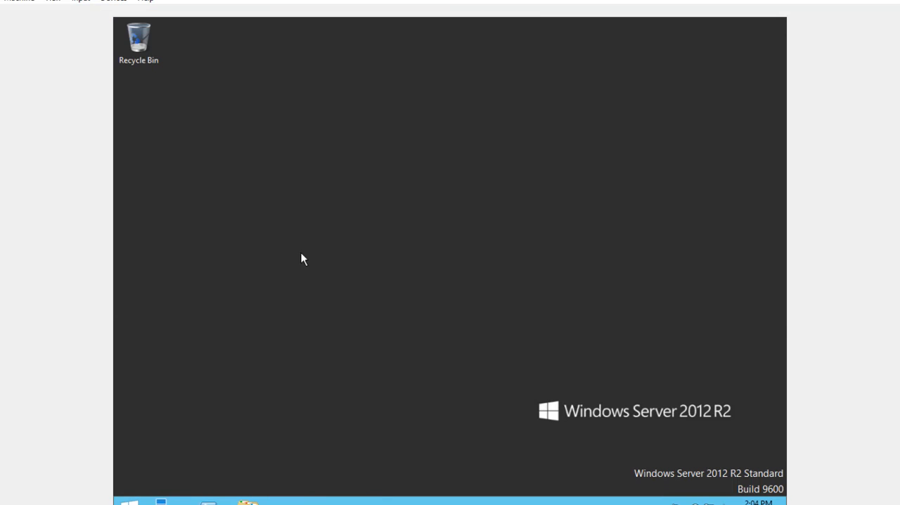
mouse_move(256, 357)
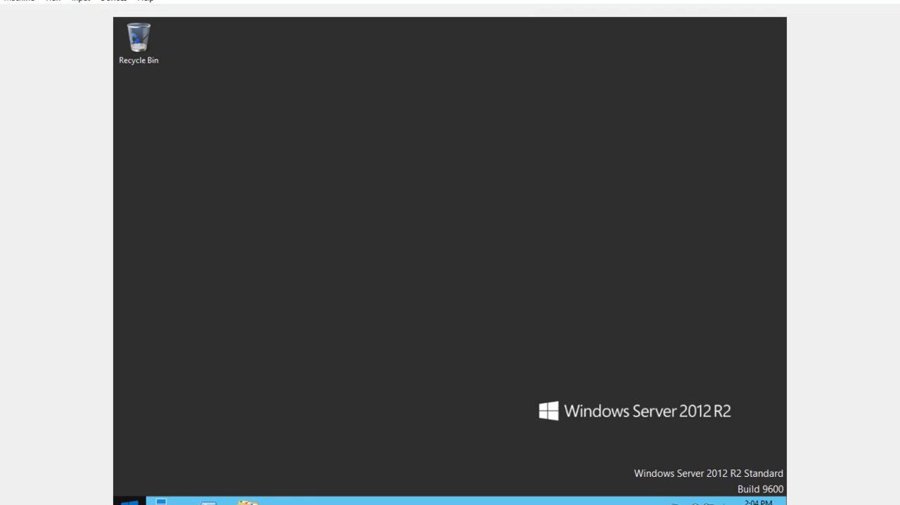
right_click(129, 500)
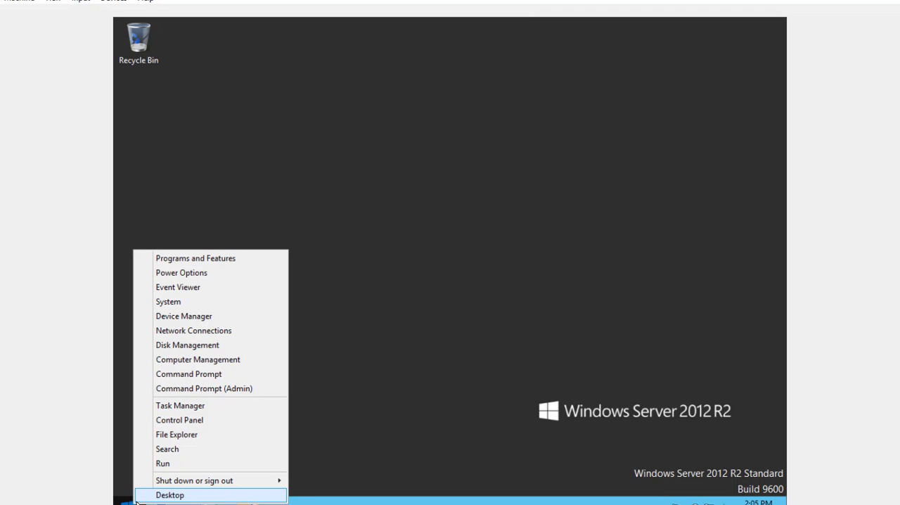
mouse_move(197, 360)
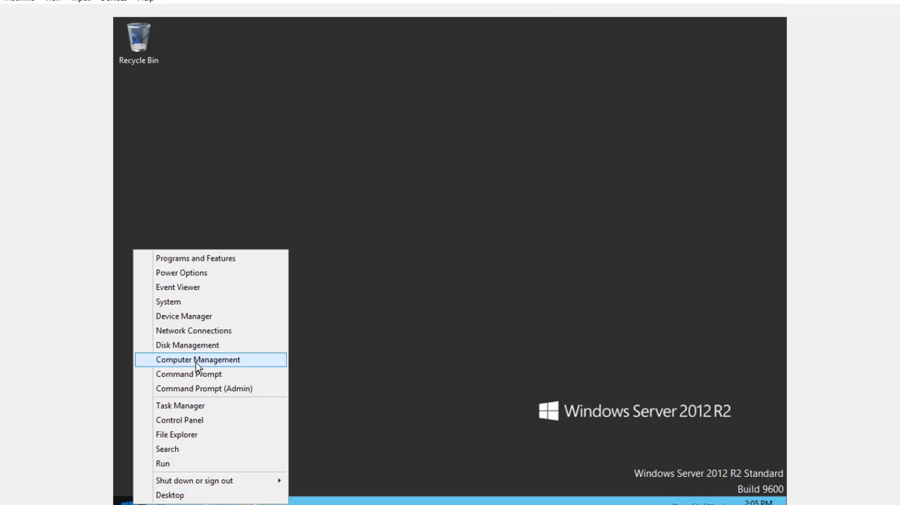
click(197, 359)
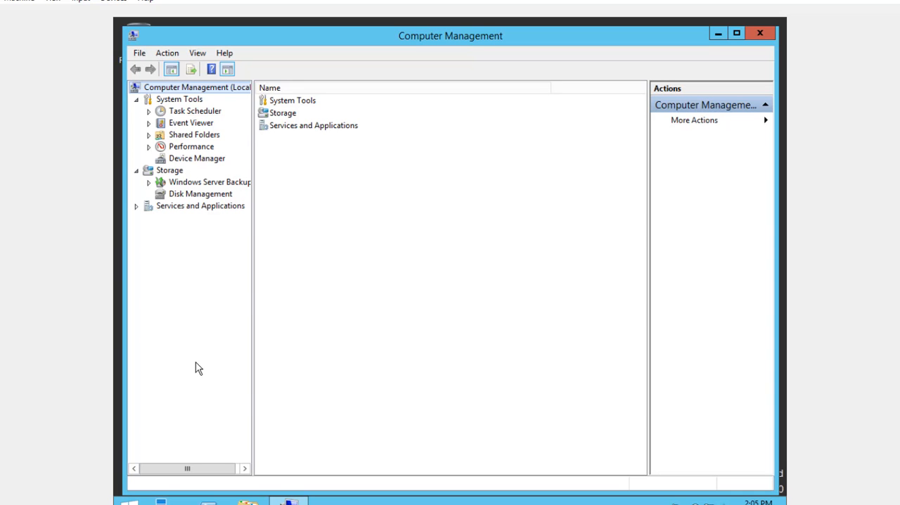
mouse_move(364, 302)
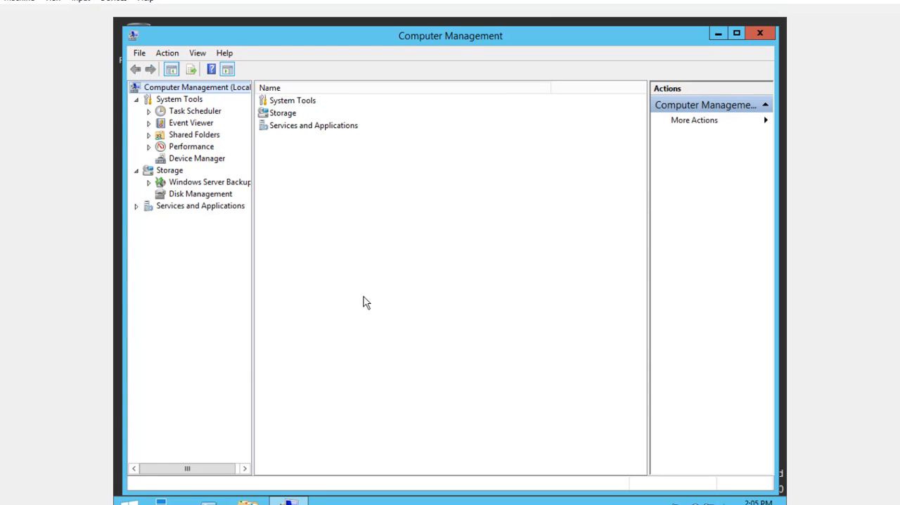
click(200, 194)
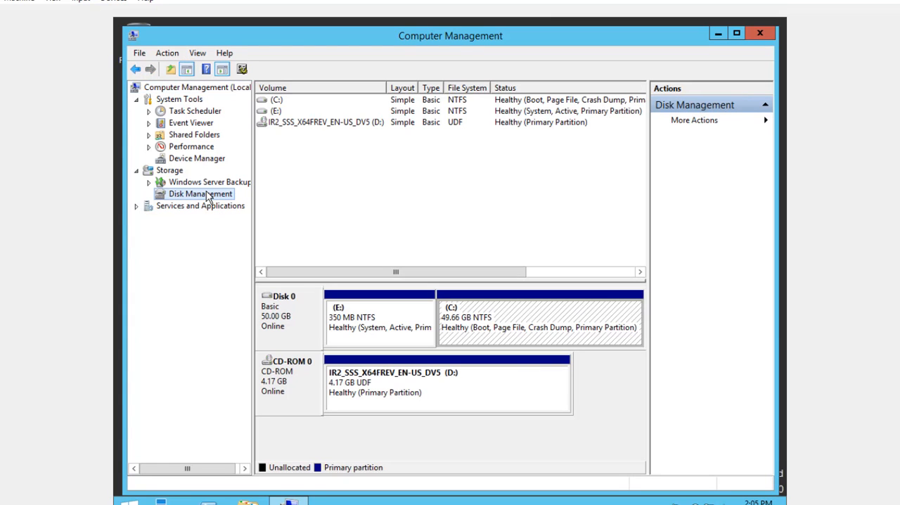
Manage This PC to reach Server Manager and show its Tools list with Computer Management.
right_click(152, 155)
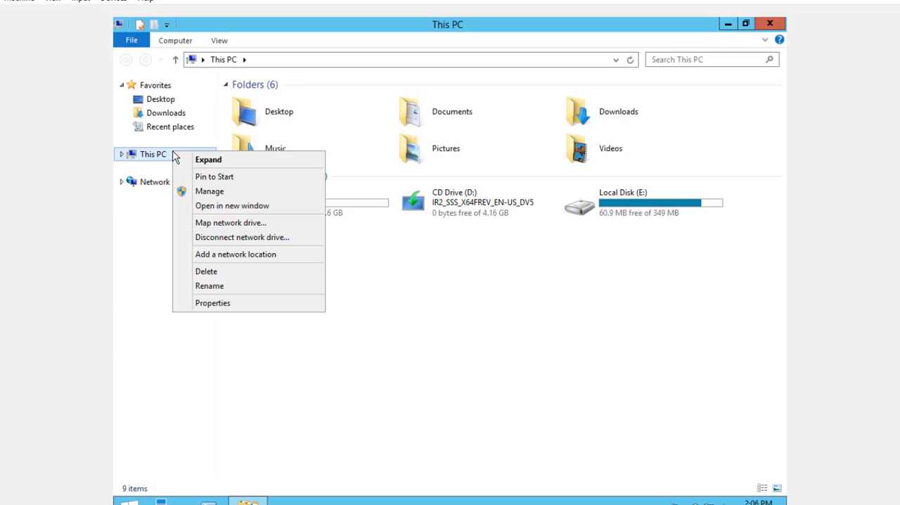
mouse_move(194, 174)
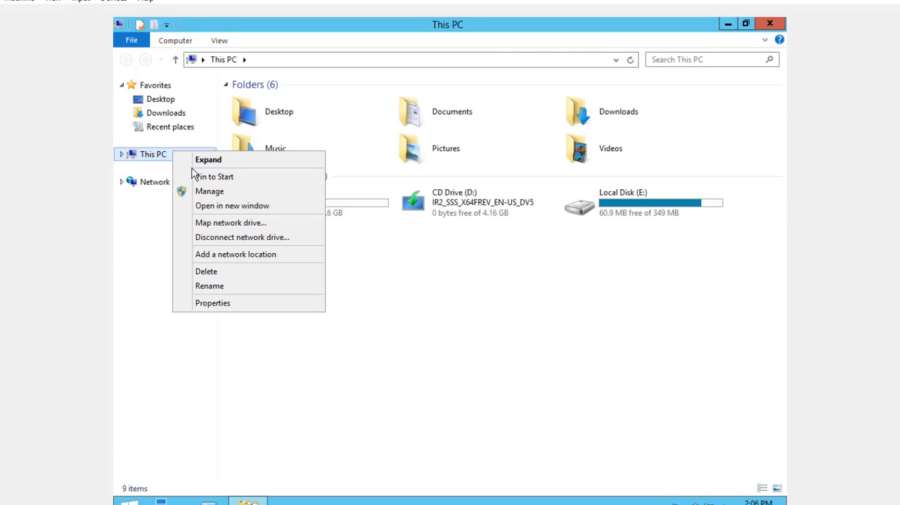
click(209, 192)
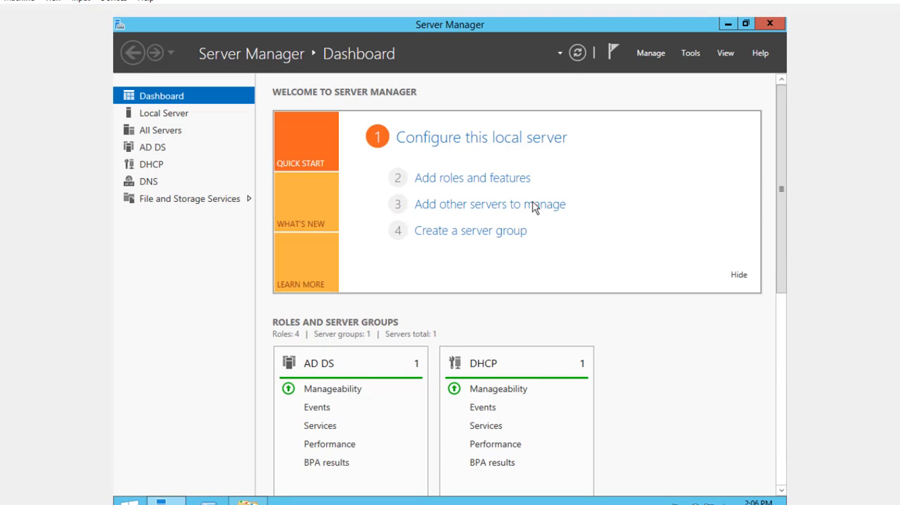
click(689, 53)
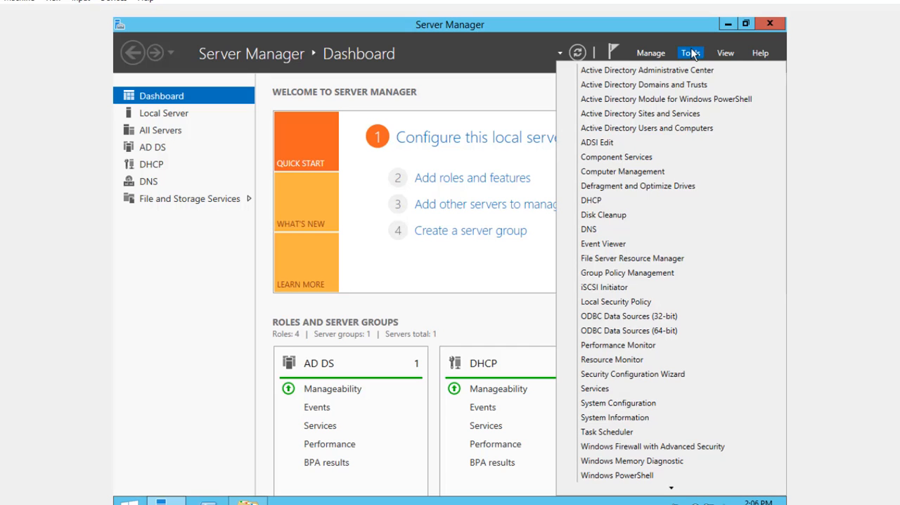
mouse_move(622, 171)
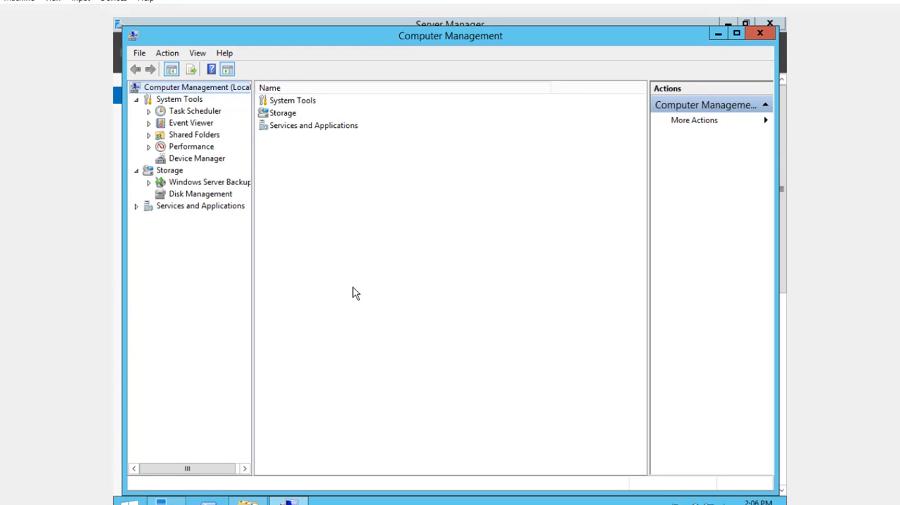
Select Disk Management under Storage so Disk 0, the CD-ROM and their volumes load.
click(199, 194)
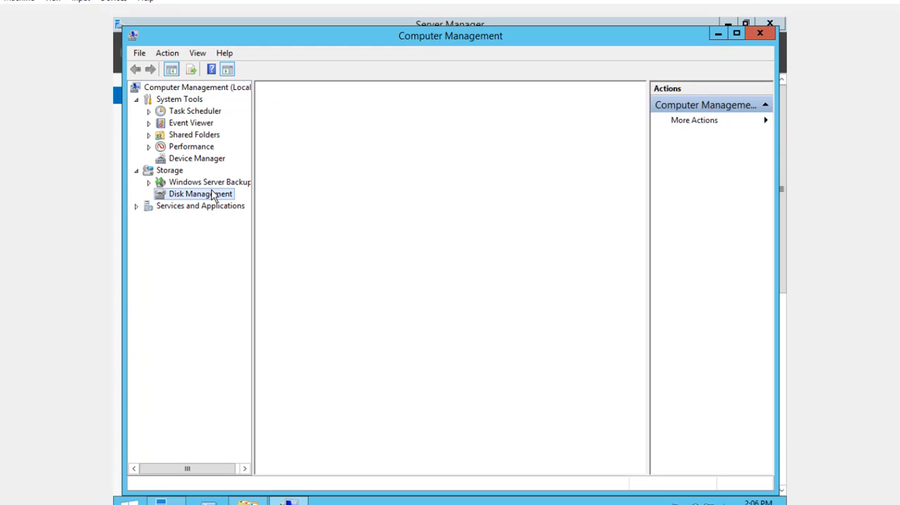
click(200, 194)
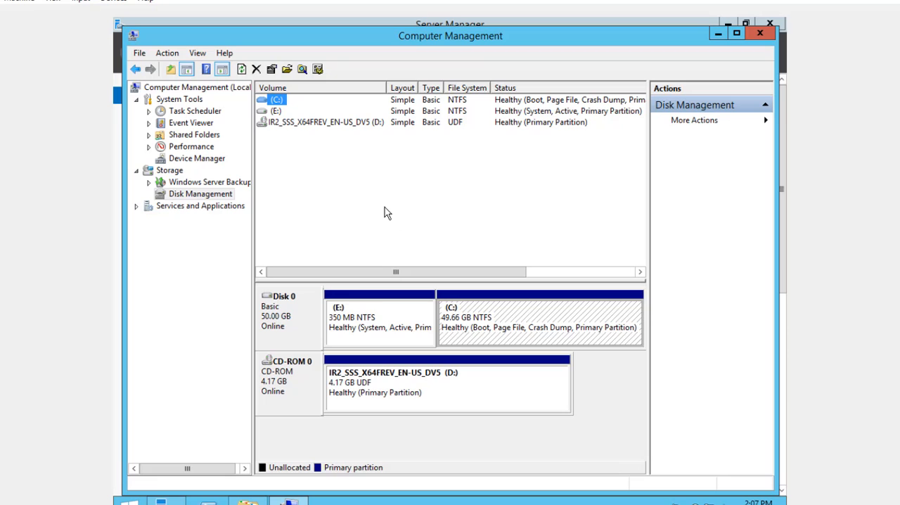
mouse_move(395, 343)
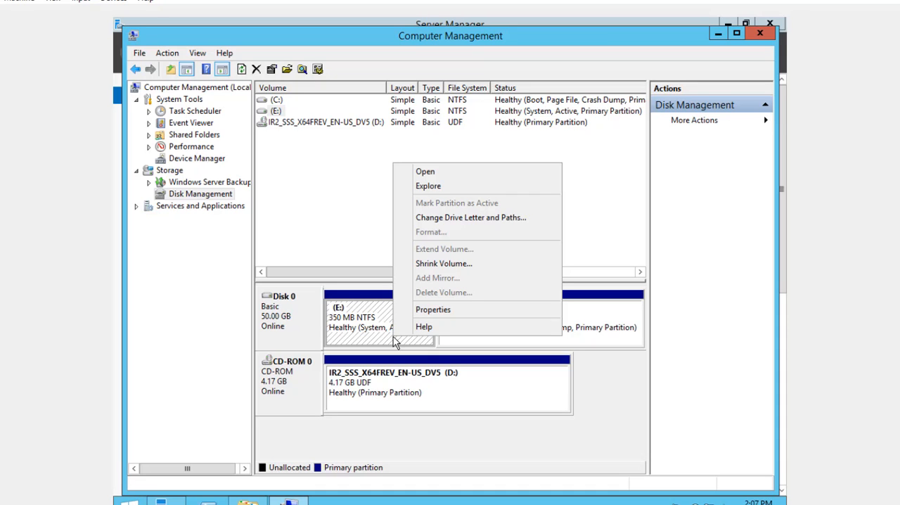
mouse_move(446, 278)
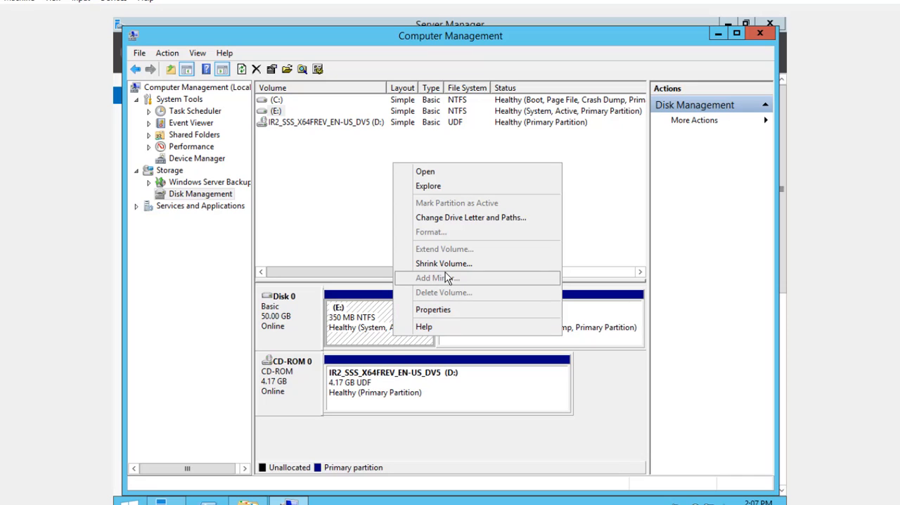
mouse_move(464, 263)
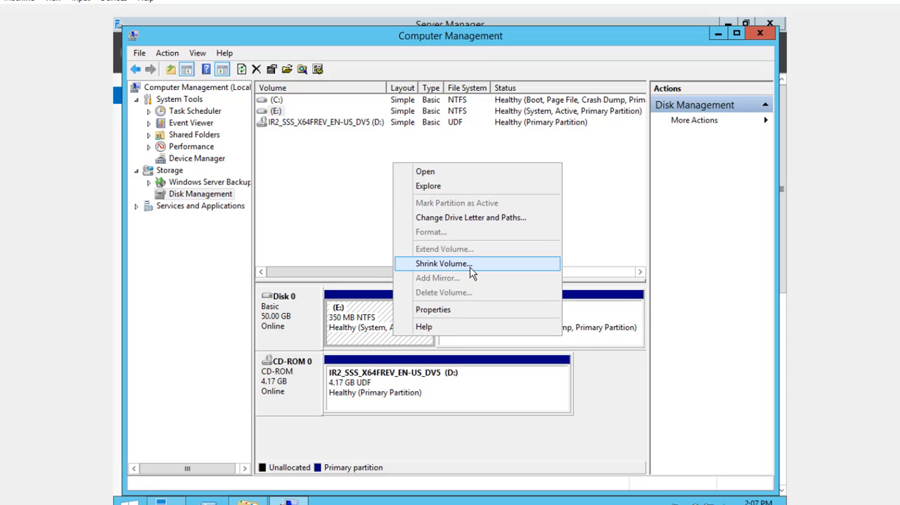